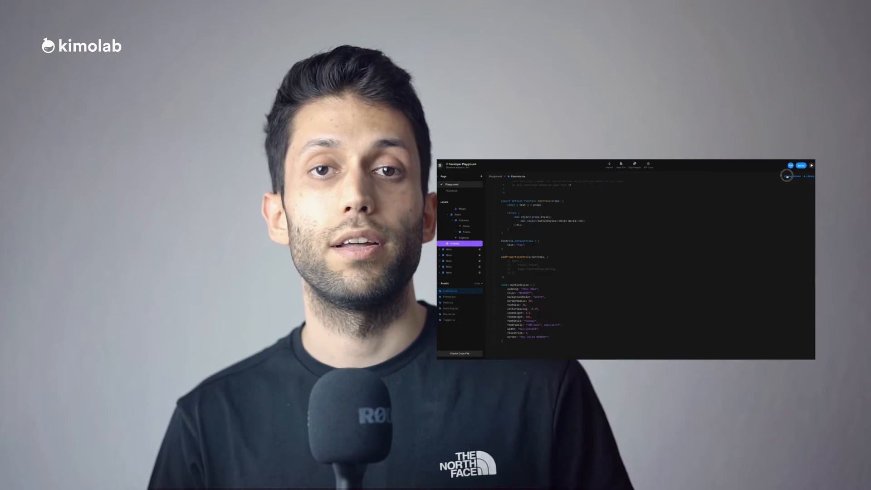
Browse through the feature demos on the Prototyper homepage
click(449, 314)
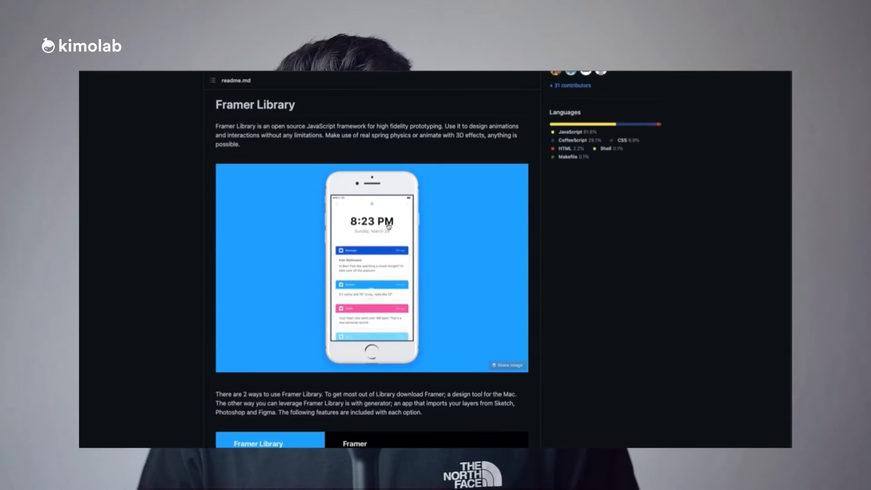
scroll(down, 3)
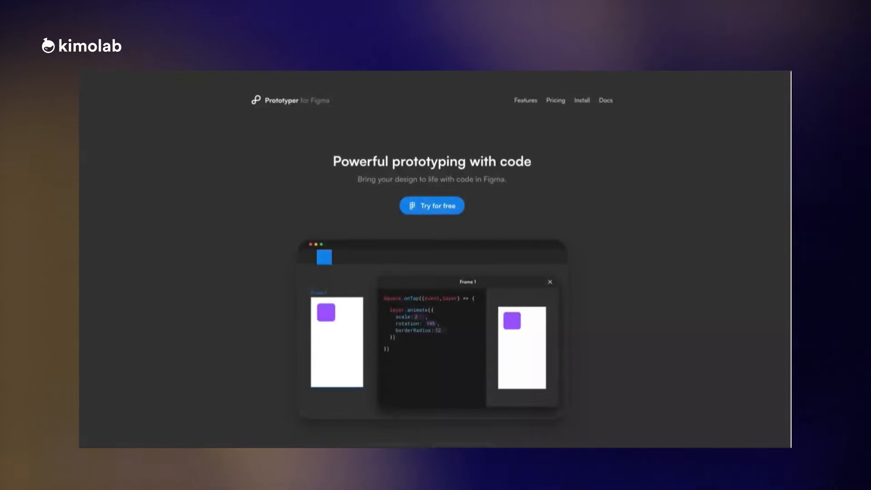
scroll(down, 3)
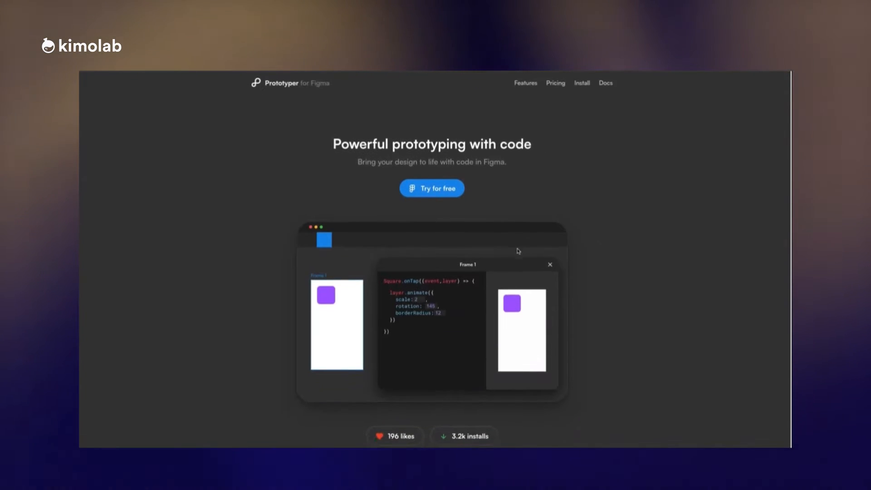
scroll(down, 3)
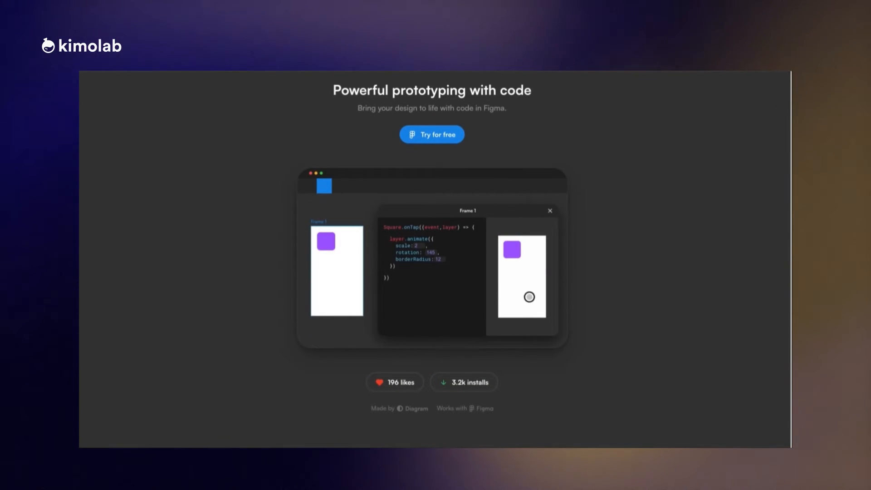
scroll(down, 3)
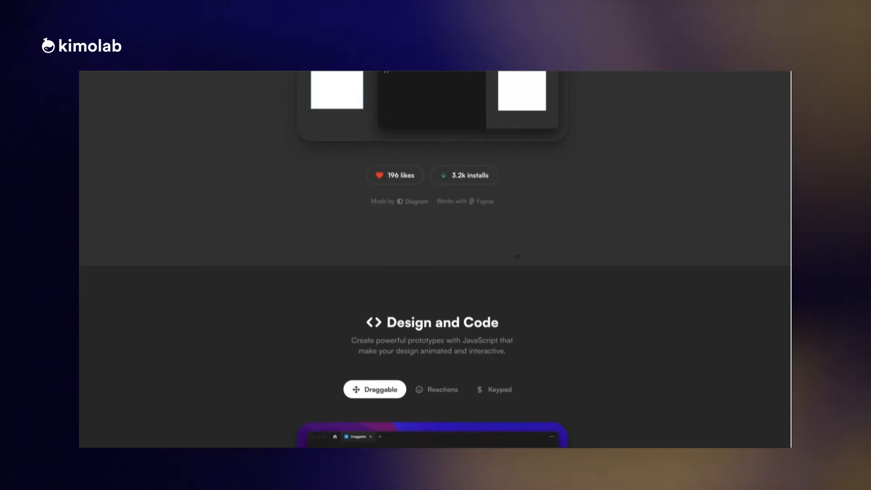
scroll(down, 3)
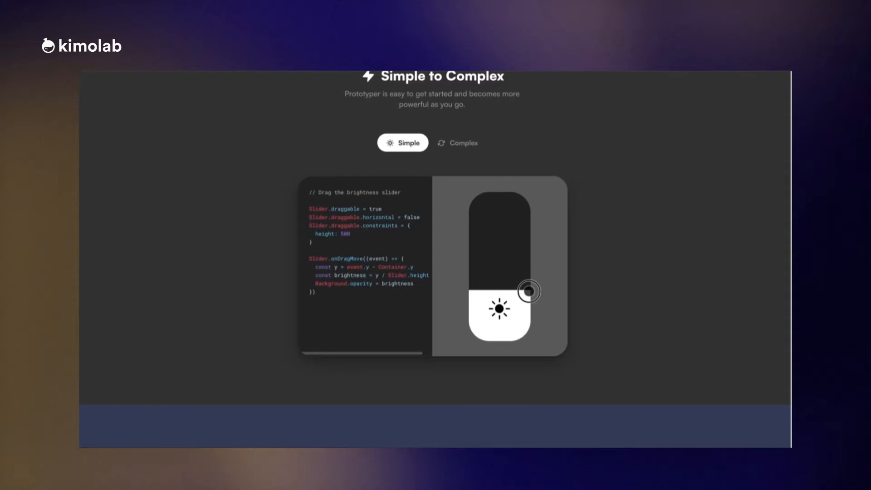
scroll(down, 3)
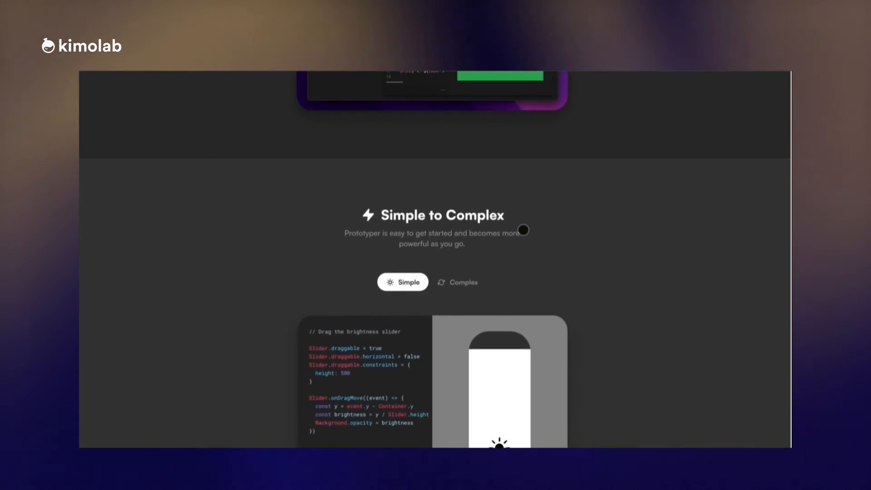
scroll(up, 3)
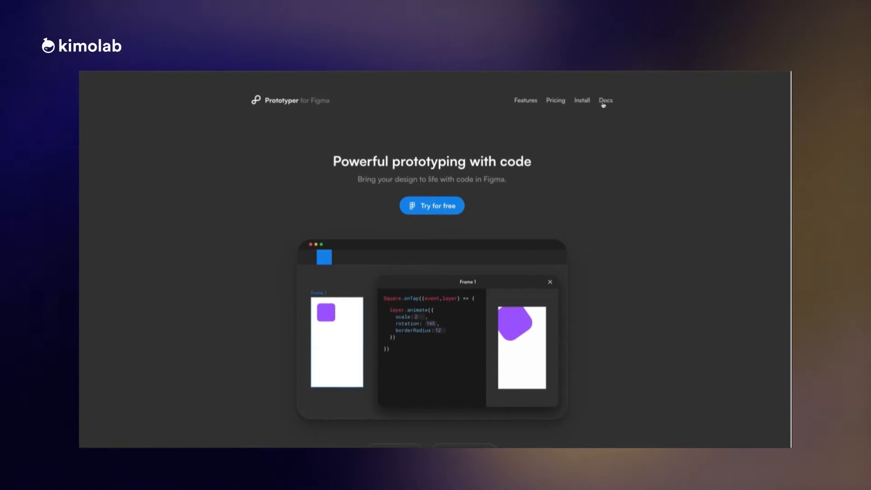
Go to the Prototyper Docs and scroll through the Align and Animation reference
click(605, 101)
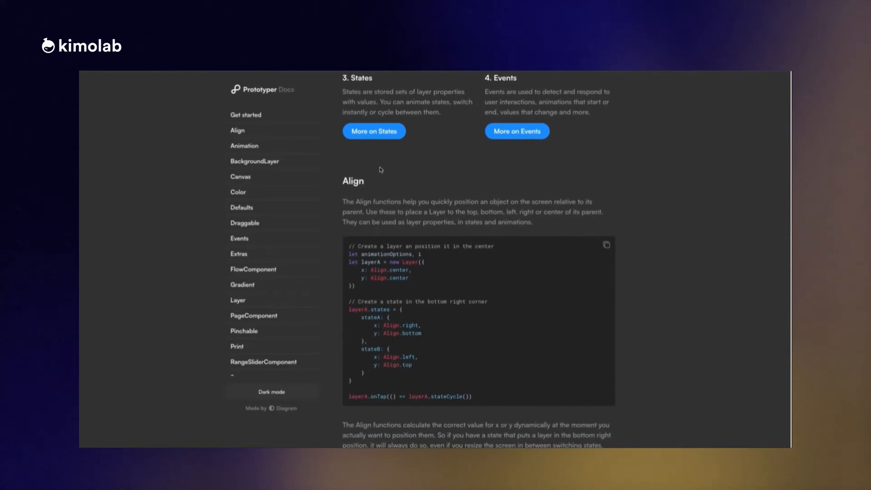
scroll(down, 3)
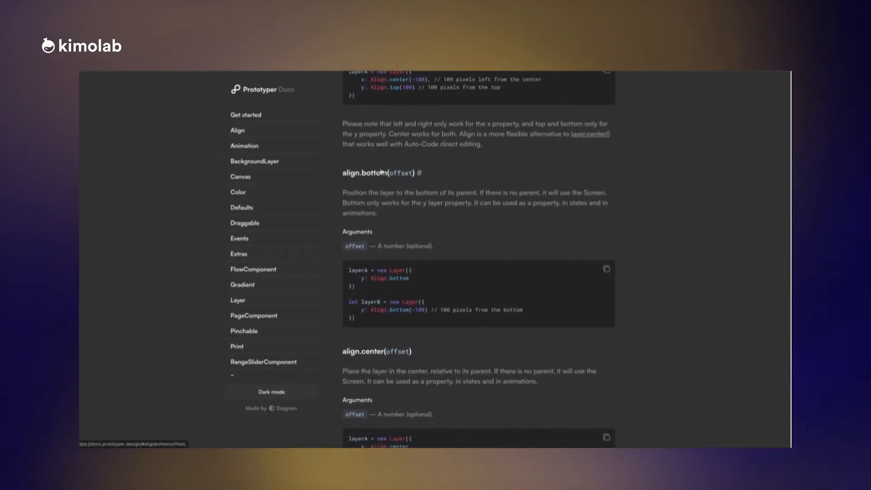
scroll(down, 3)
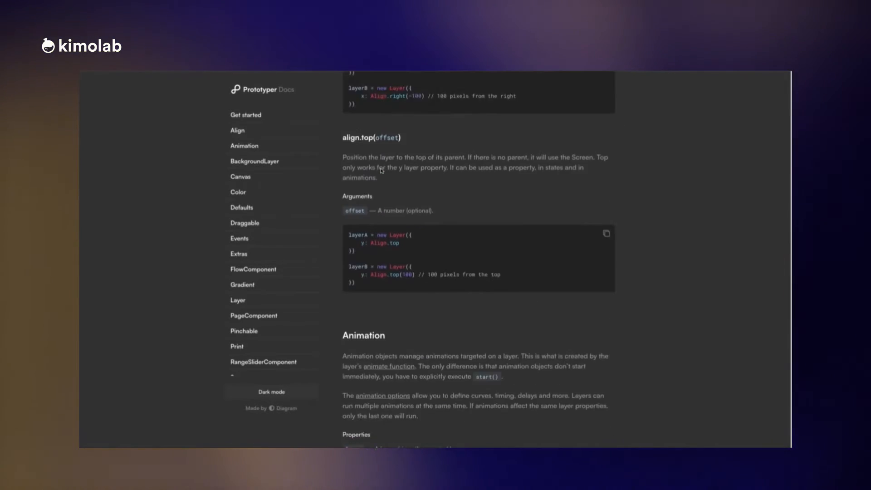
scroll(down, 3)
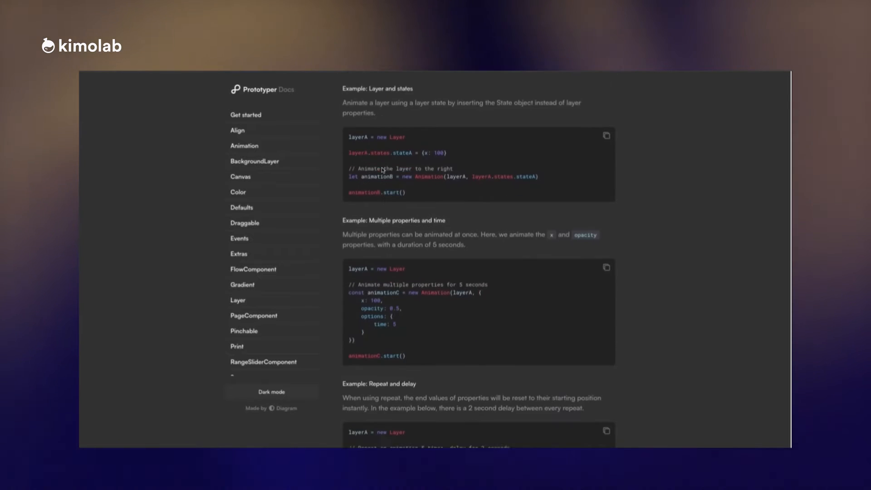
scroll(down, 3)
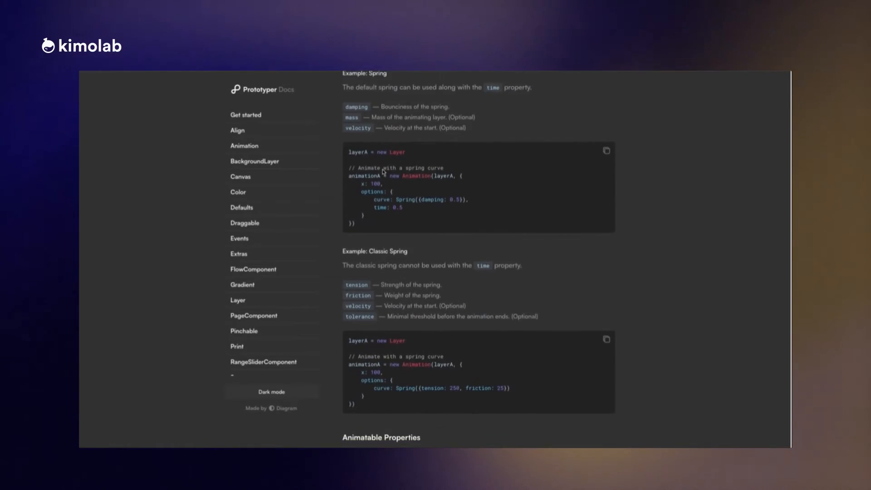
scroll(down, 3)
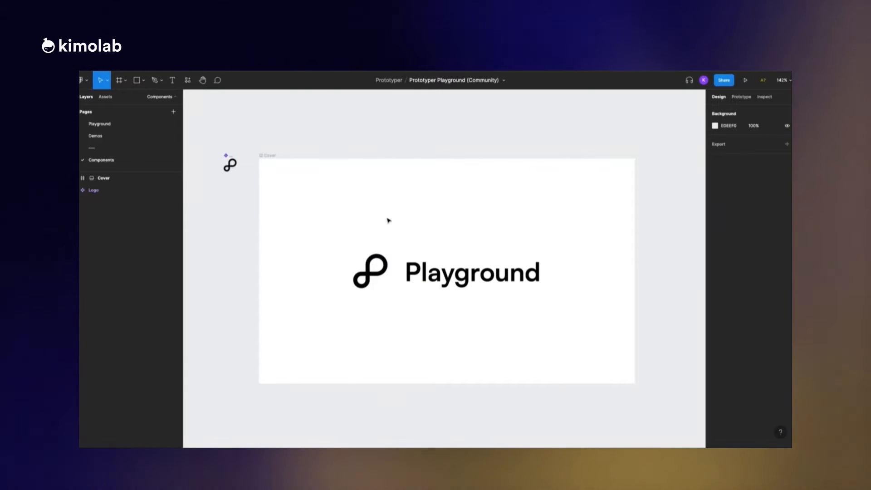
Show the Playground file's Demos page and run the Draggable frame in Prototyper
click(95, 135)
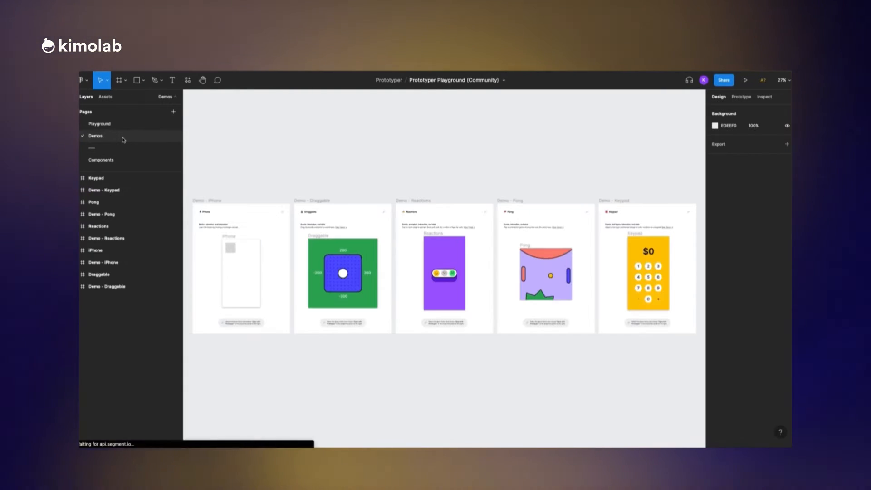
click(99, 274)
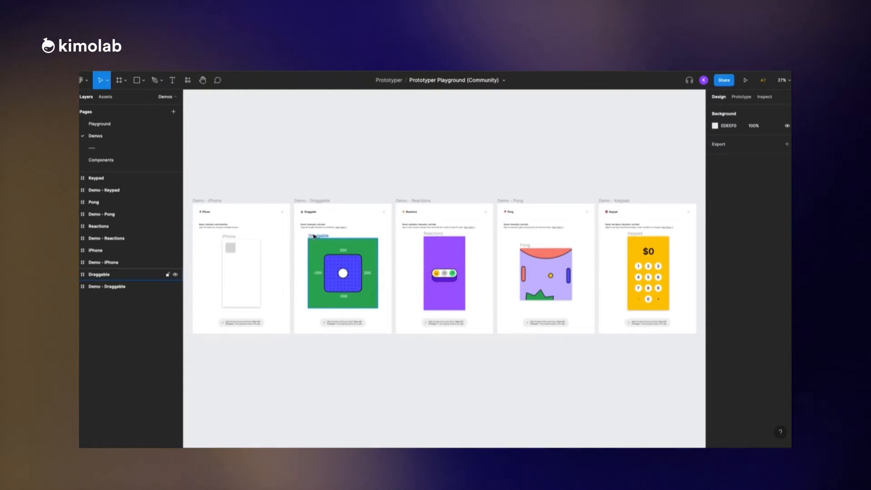
click(81, 80)
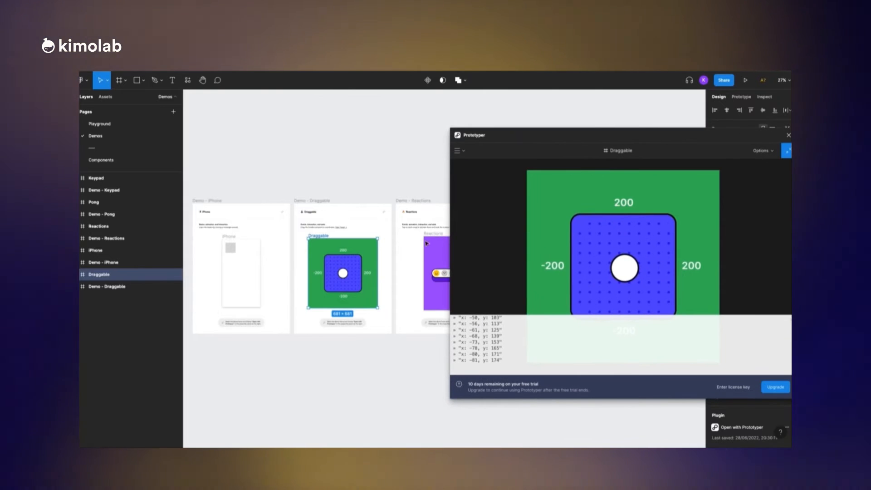
Run the Reactions, Pong and Keypad demo frames in Prototyper in turn
click(98, 226)
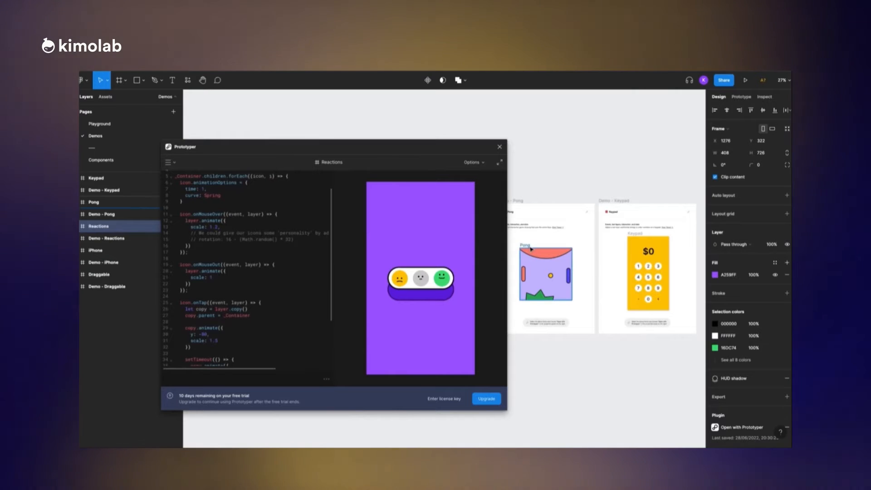
click(93, 201)
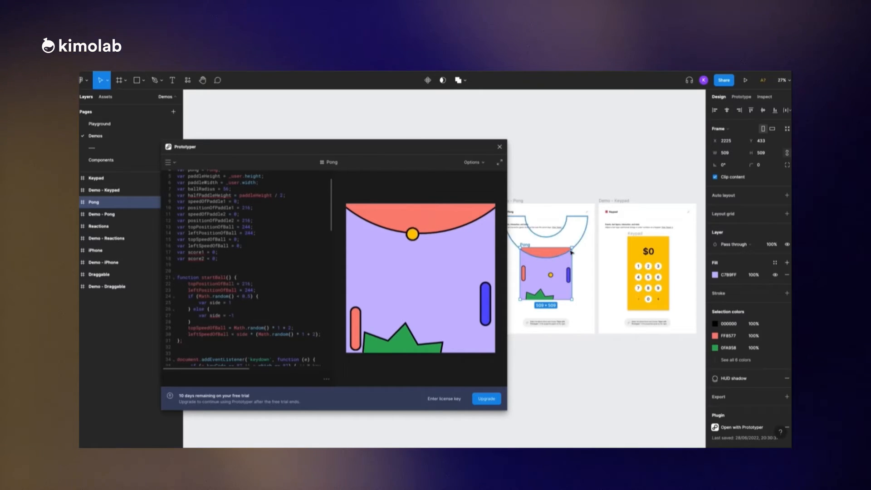
click(95, 178)
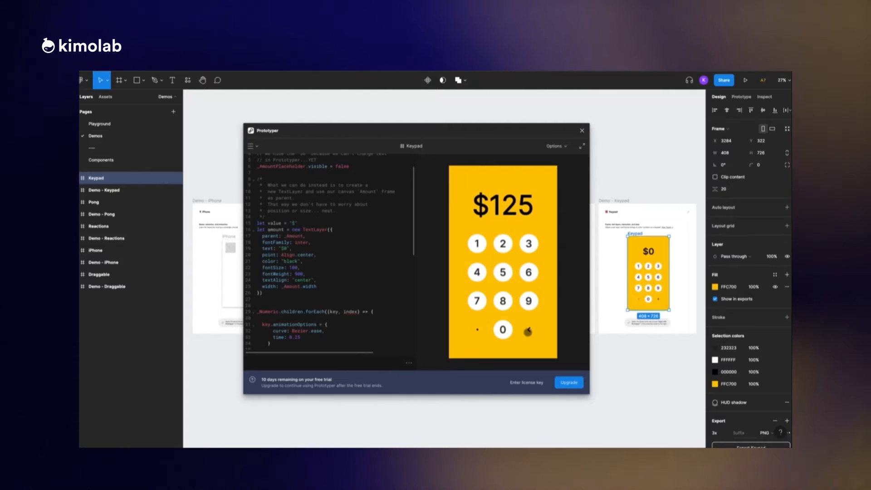
Clear the Keypad amount back to $0 and tap digits to enter a new amount
click(527, 329)
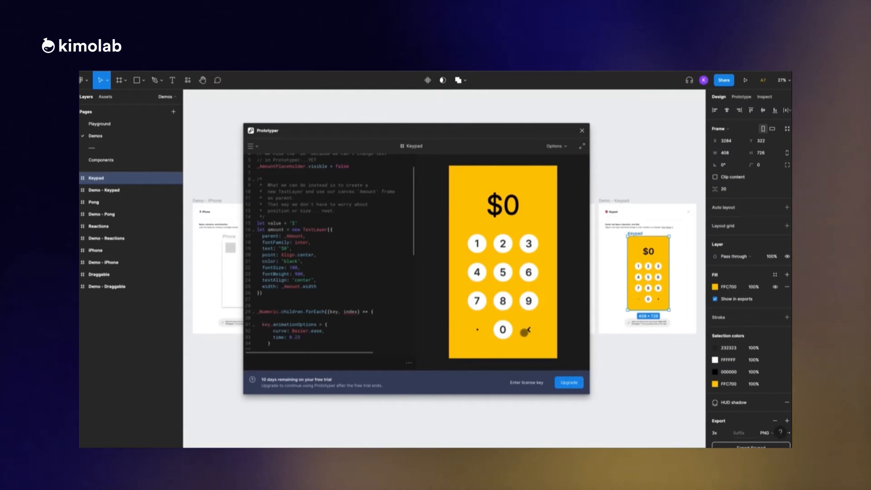
click(476, 300)
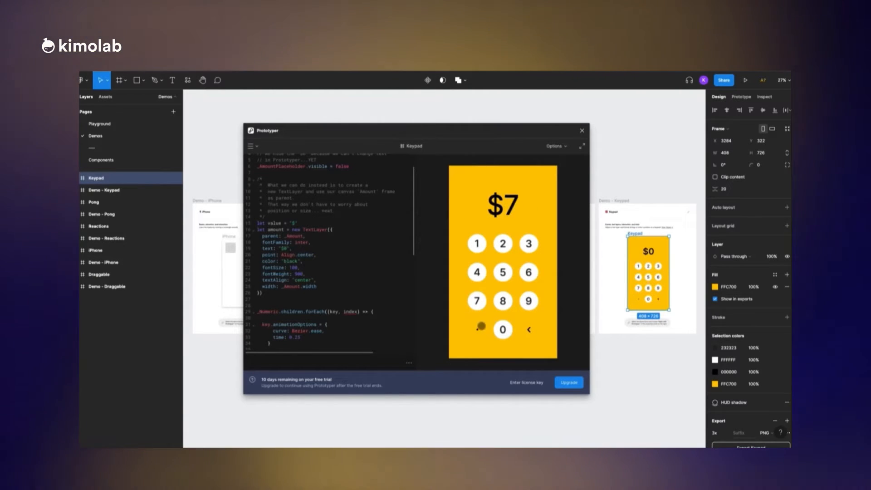
click(502, 329)
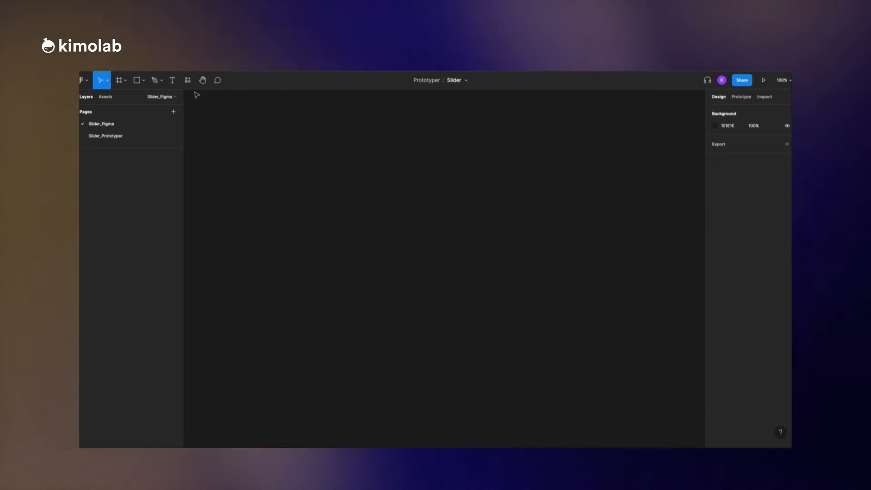
Create the Slider/Left frame with a grey track and a square handle on it
click(118, 80)
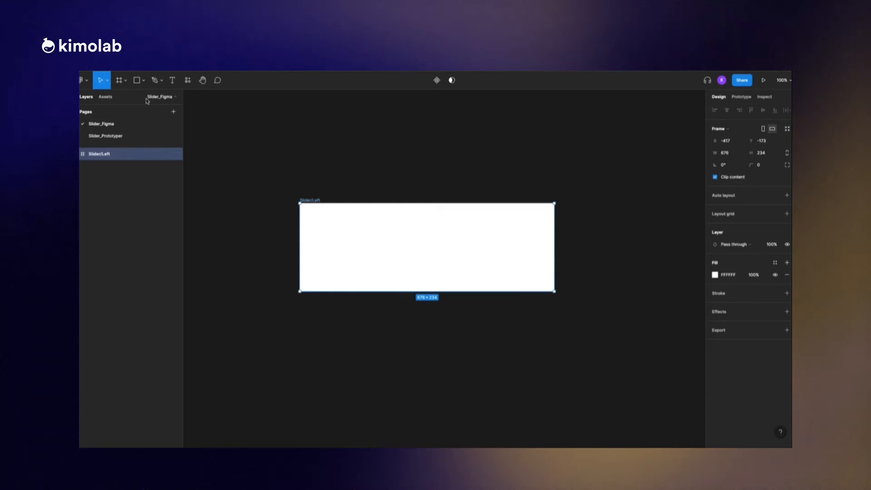
click(140, 80)
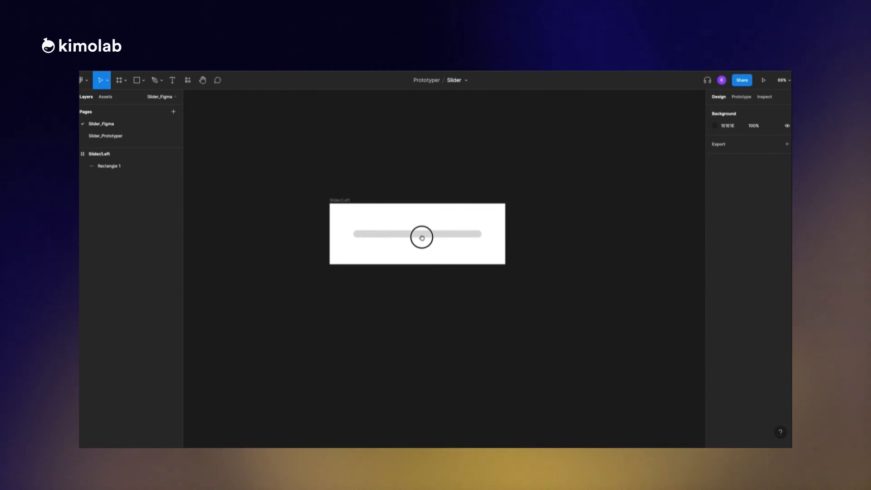
click(137, 80)
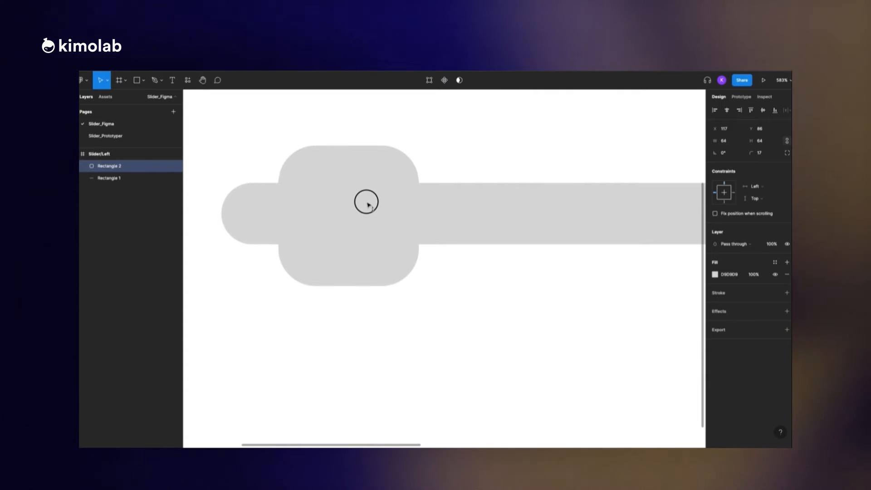
Fill the handle with E00F41 and give it a Drop shadow effect
click(348, 212)
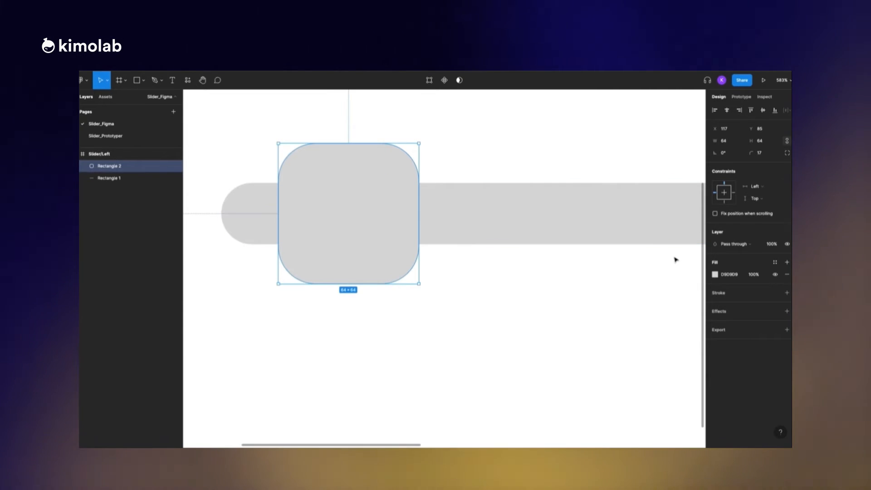
click(715, 274)
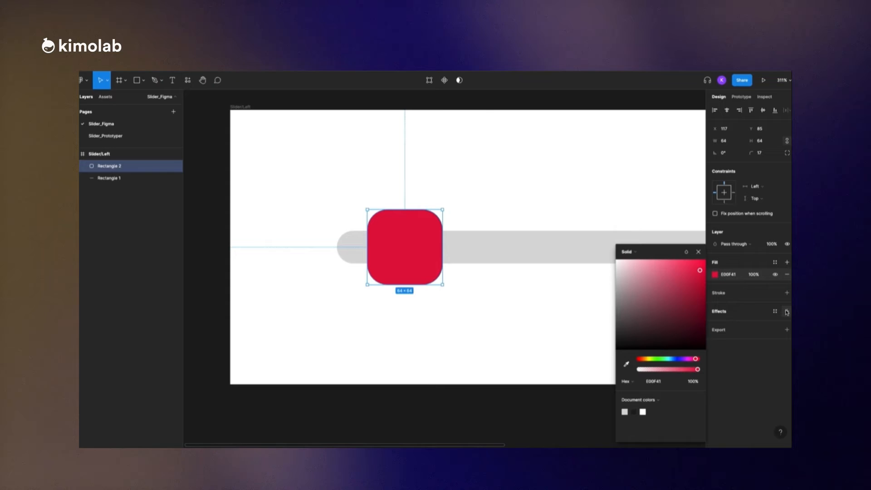
click(786, 312)
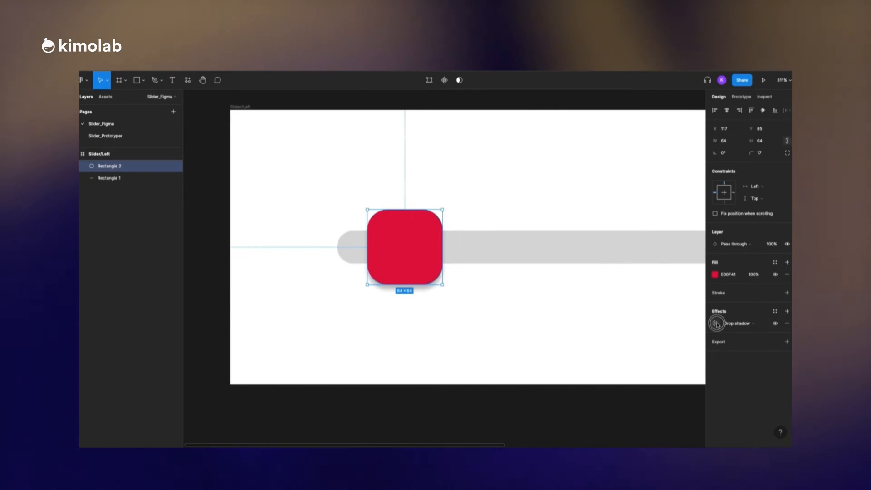
click(717, 323)
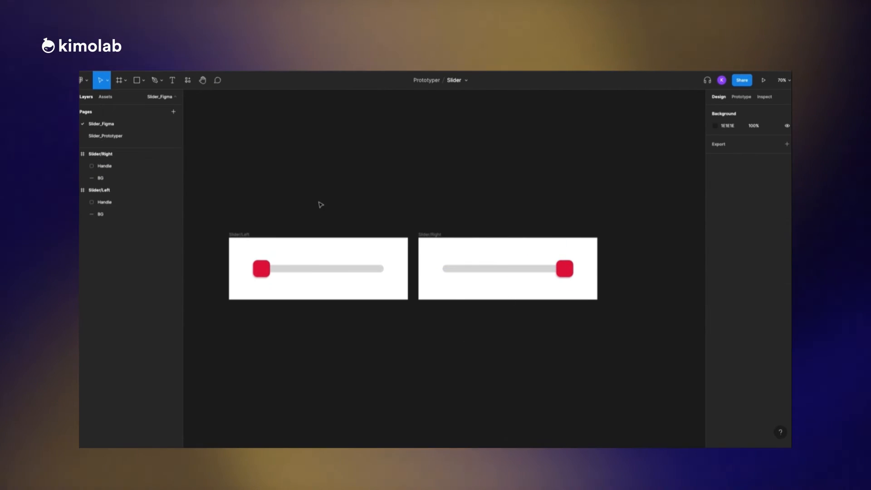
Connect the left Handle to Slider/Right on drag, Navigate to, Smart animate, Ease out 300 ms
click(262, 269)
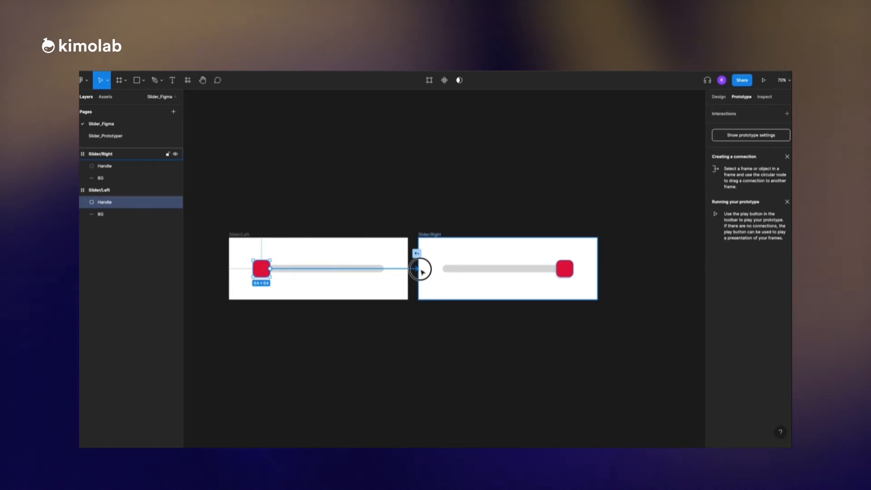
click(717, 125)
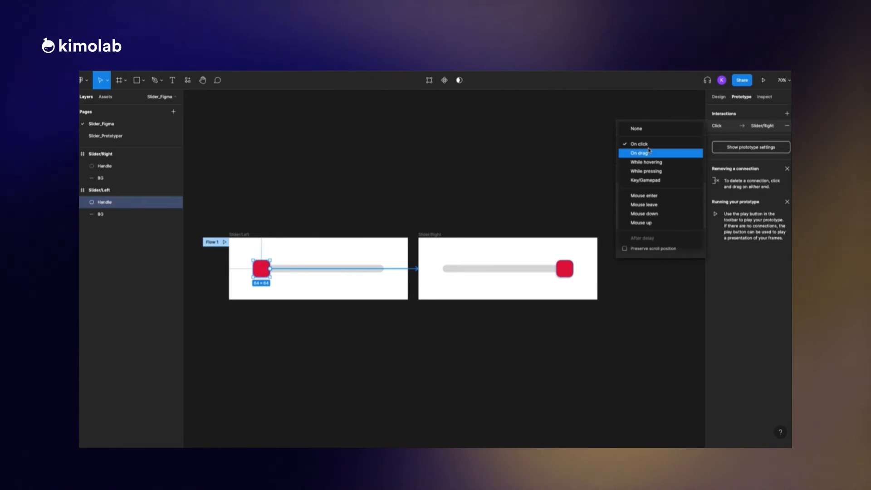
click(640, 152)
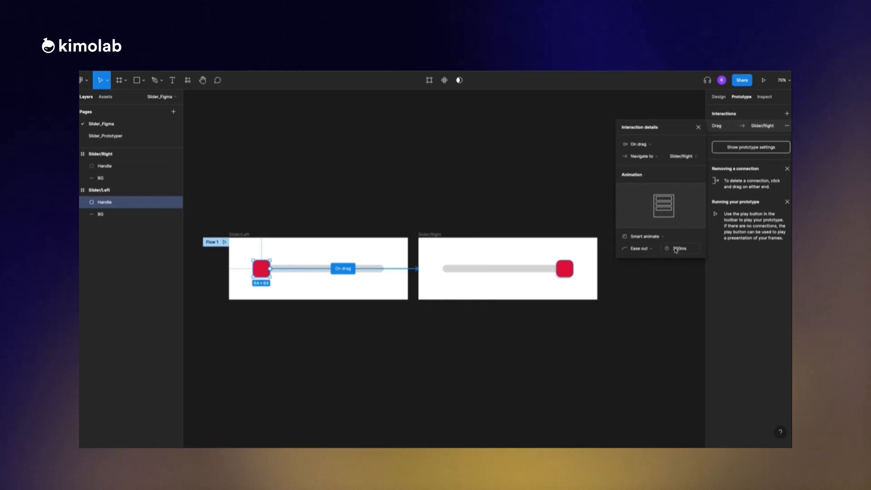
Connect the right Handle back to Slider/Left with the same On drag interaction
click(565, 269)
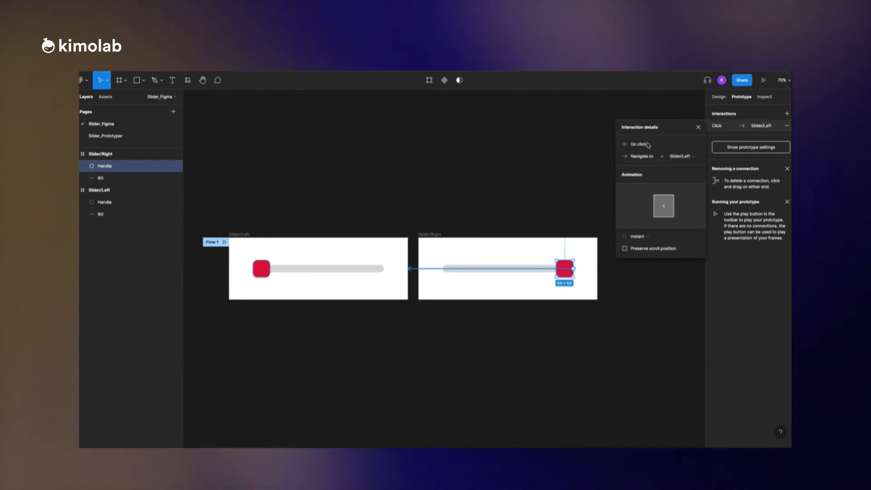
click(639, 145)
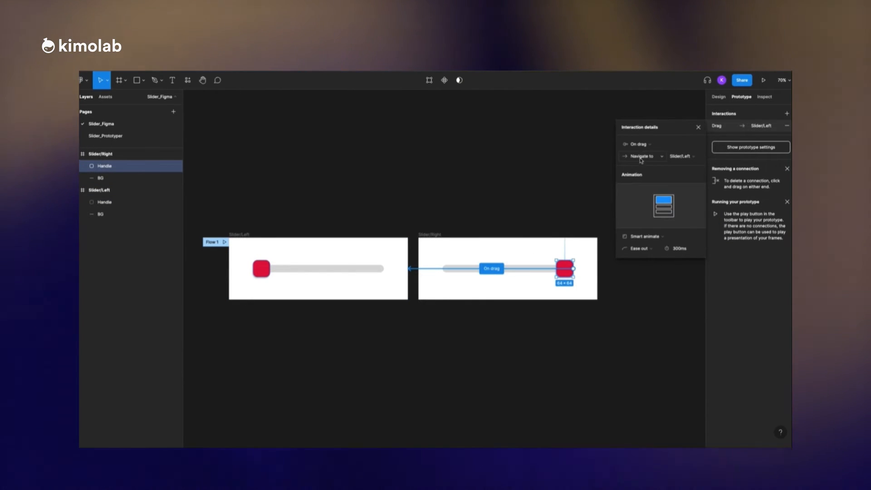
click(765, 80)
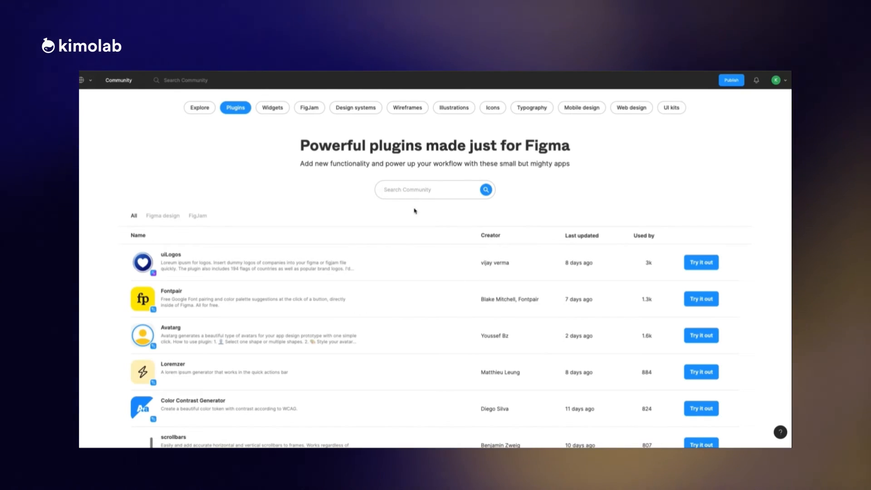
Search Community plugins for 'Prototyper', open Prototyper by Diagram and try it out
text(Proto)
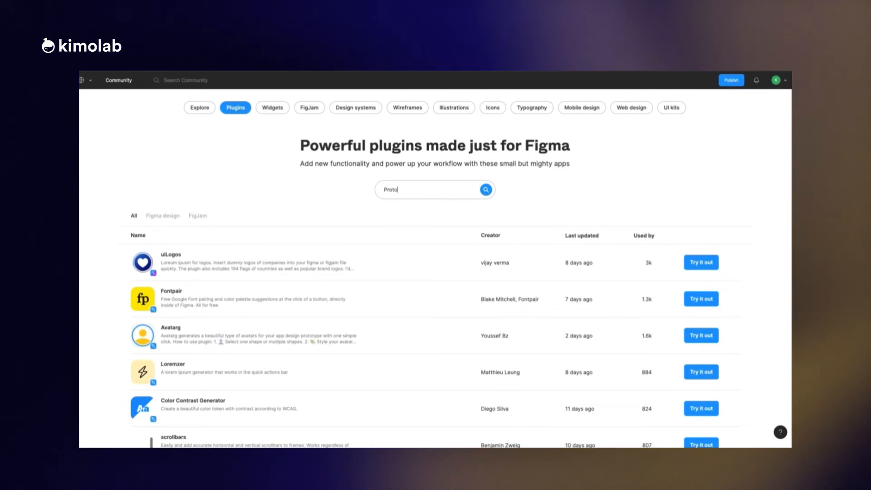
text(typer)
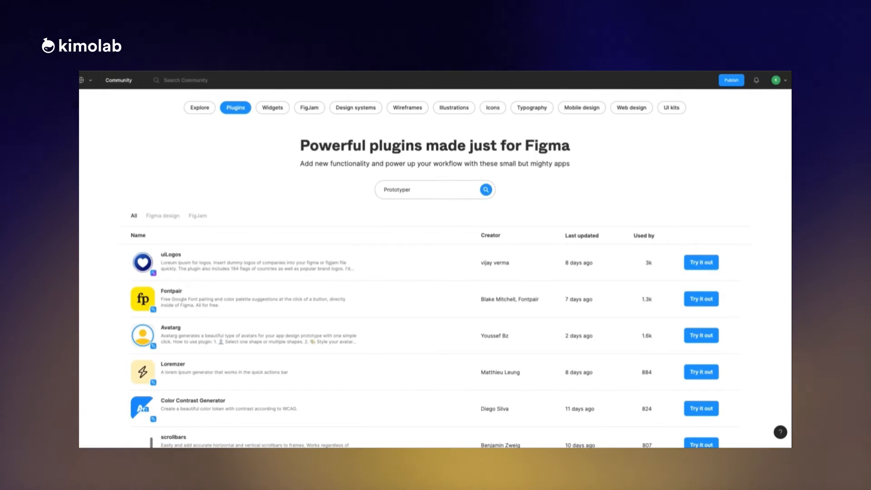
click(485, 189)
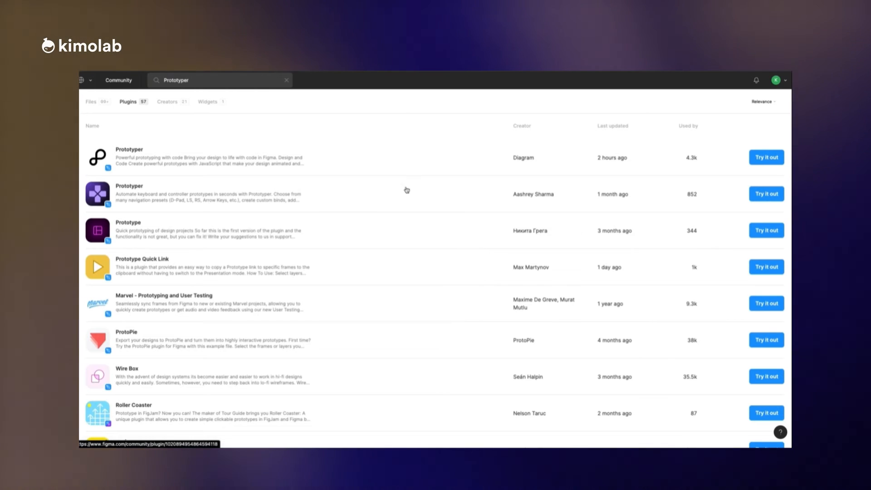
click(129, 149)
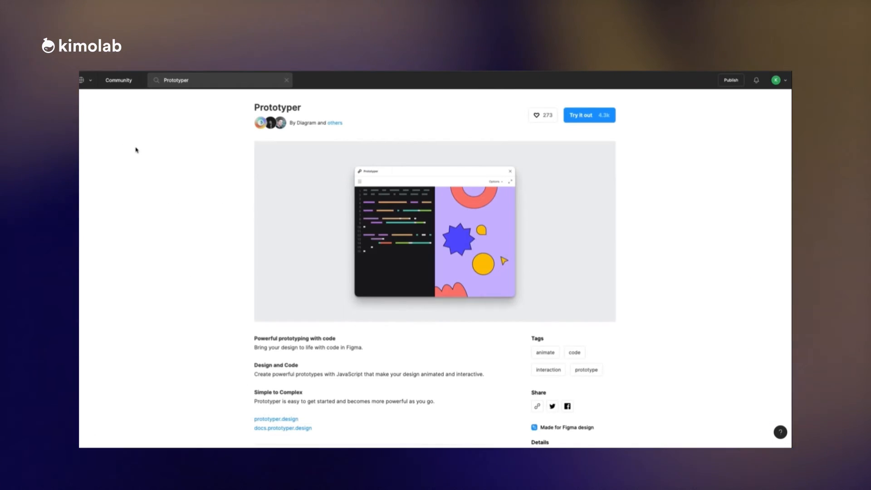
mouse_move(552, 149)
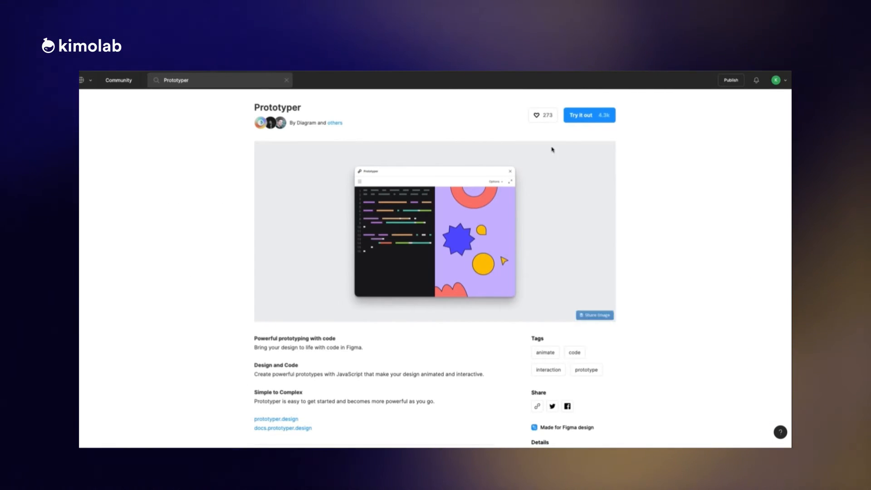
click(588, 115)
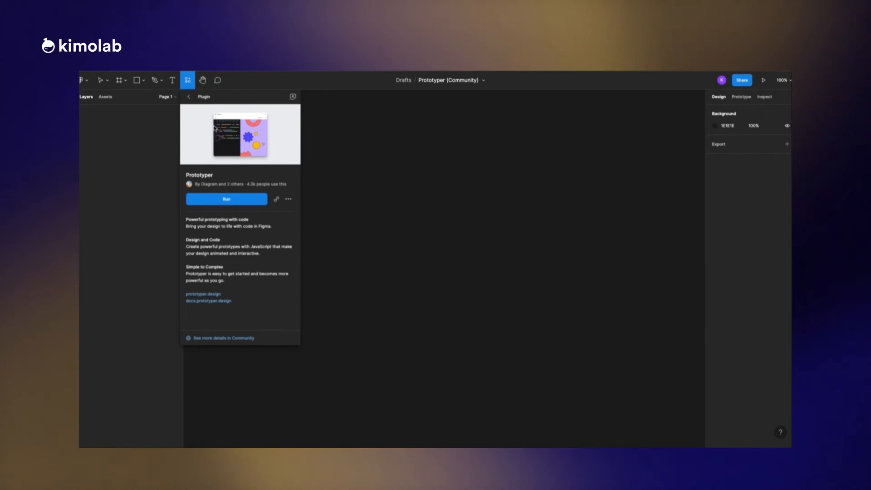
Run the Prototyper plugin and switch to the Slider file's Slider_Prototyper page with nothing selected
click(226, 199)
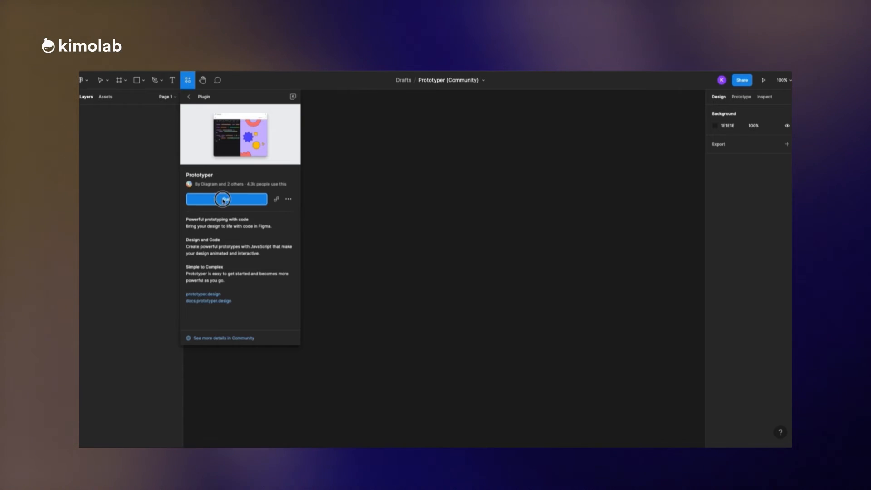
click(225, 198)
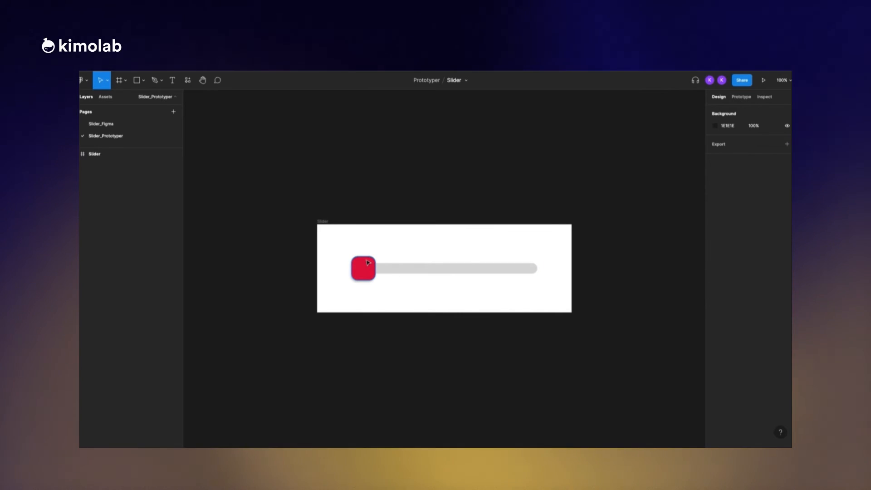
click(81, 80)
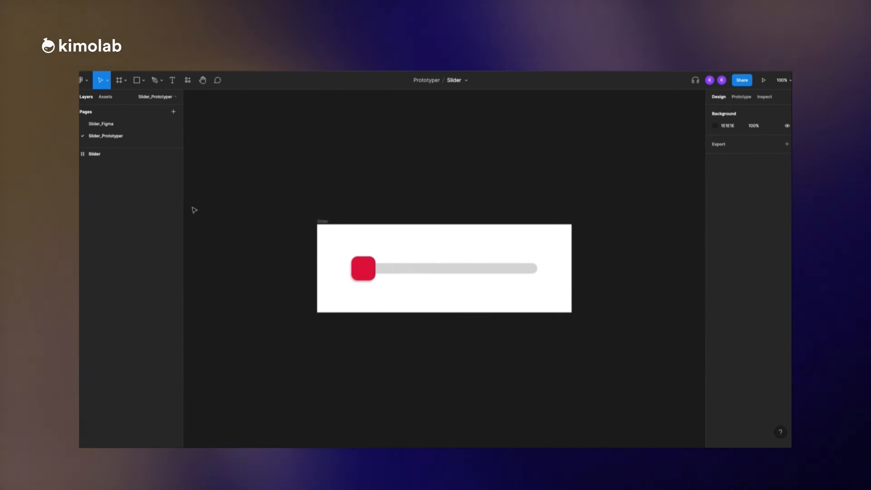
click(763, 79)
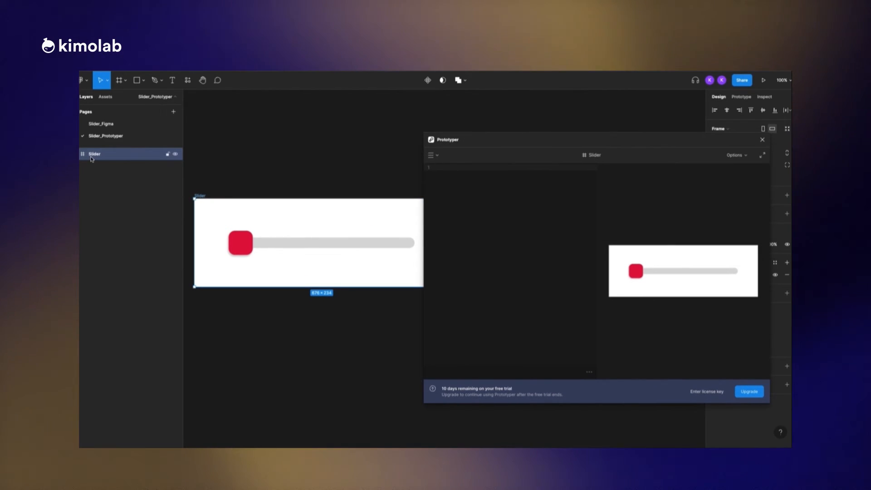
For the Slider frame write Handle.draggable.enabled = true and Handle.draggable.vertical = false
click(83, 154)
text(_Handle.draggable.enabled)
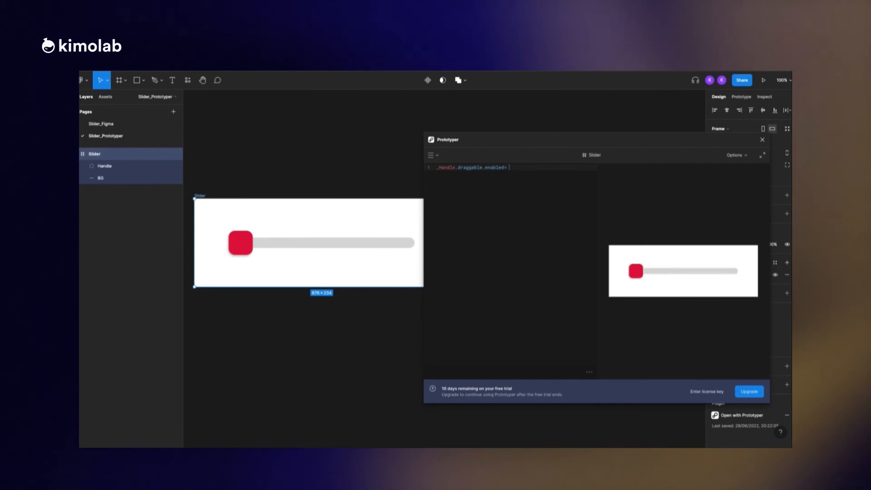
text(=true;)
text(_Handle.draggable.vertical =)
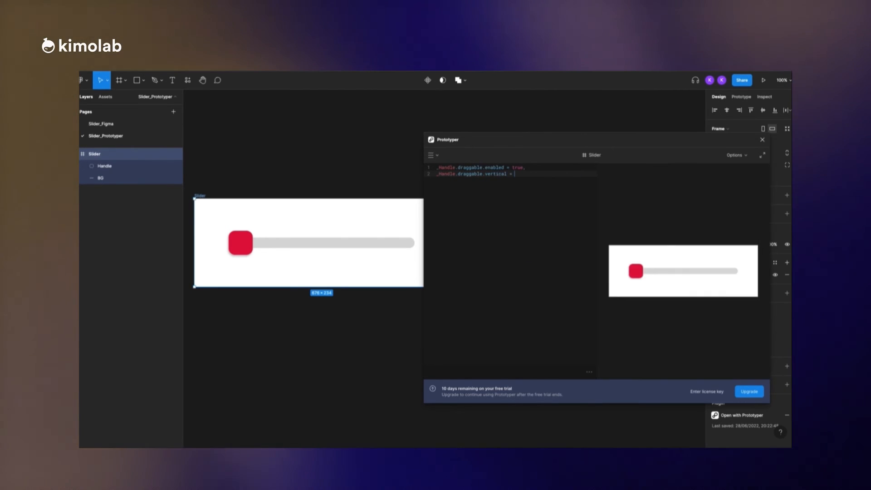
text(false;)
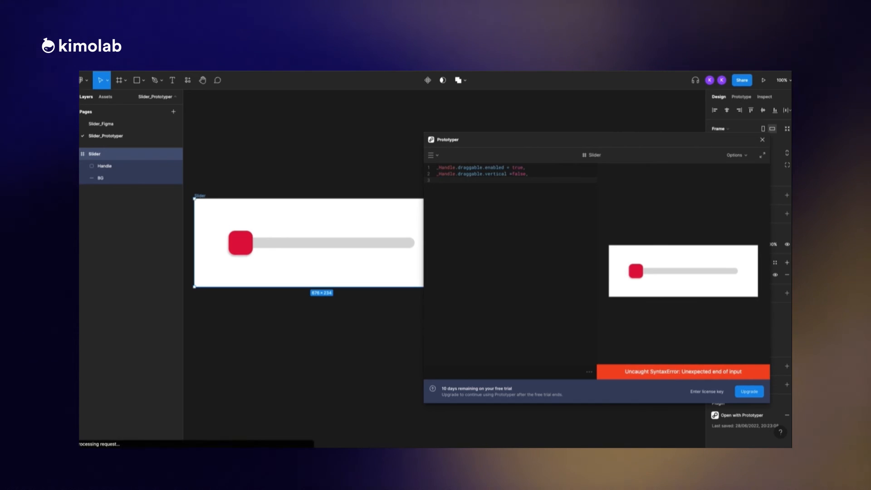
Add Handle.draggable.constraints {x: 50, y: 0, width: 550} and overdrag = false, then enlarge the preview
text(hand)
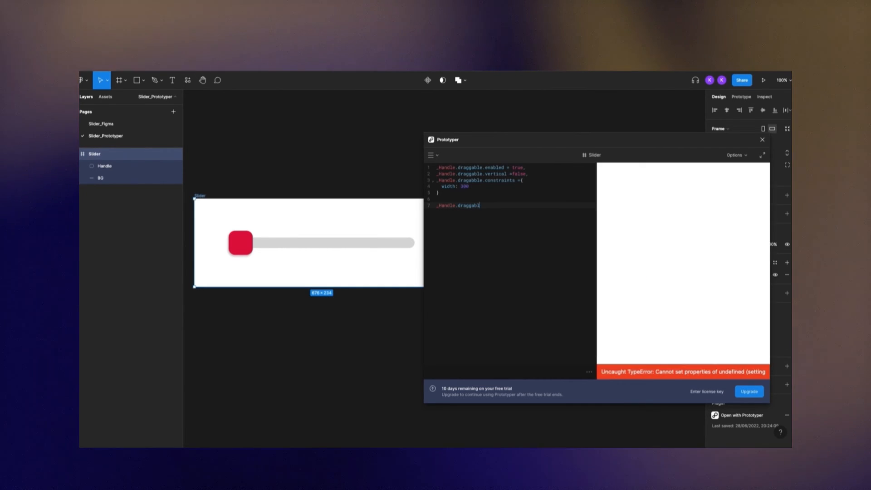
text(e.overdrag)
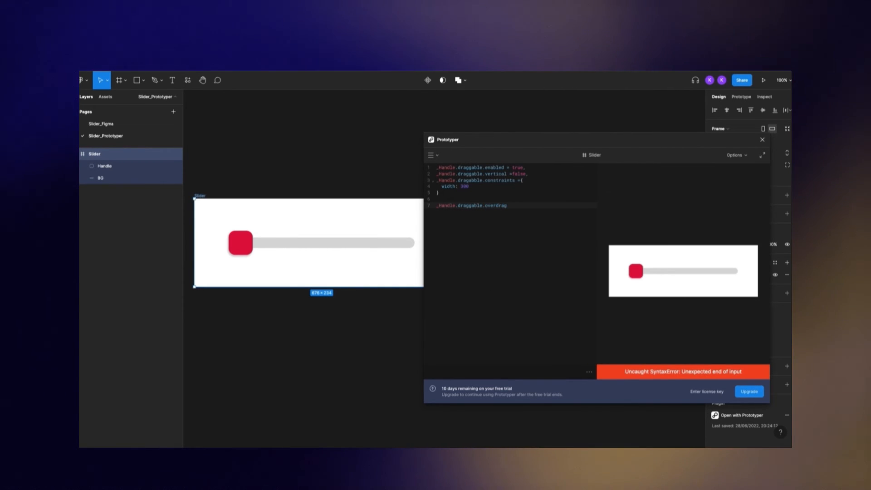
text(=false)
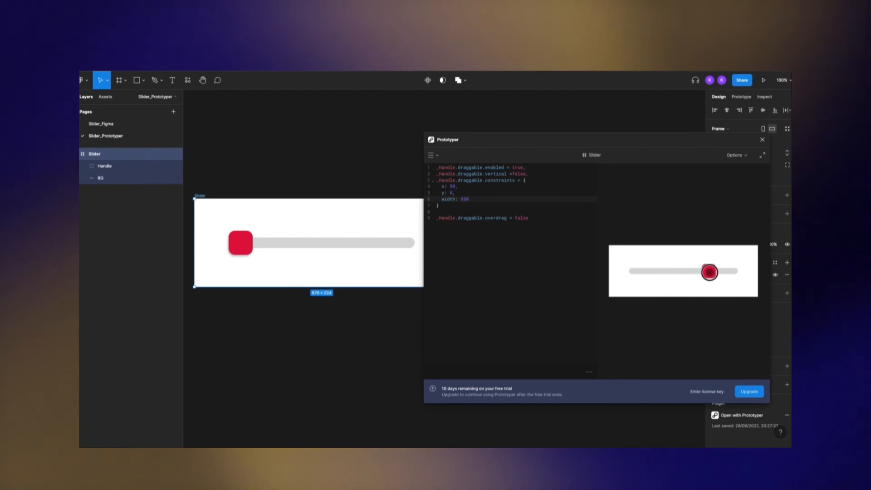
click(761, 155)
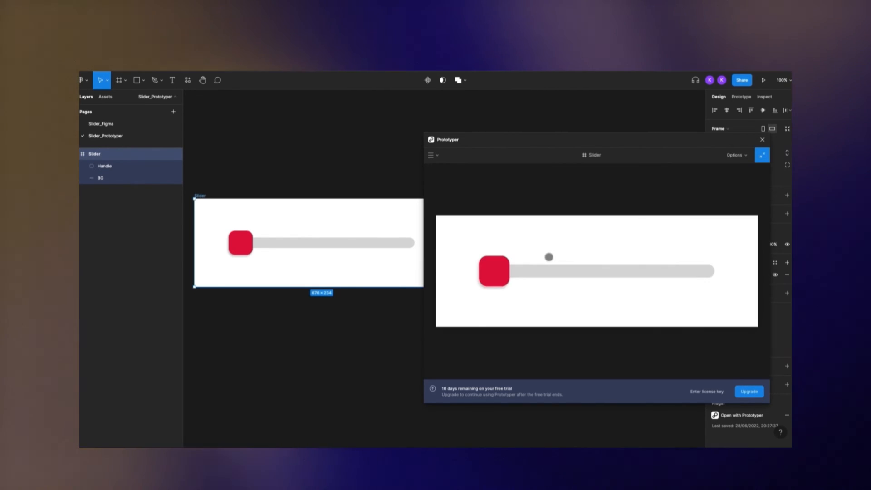